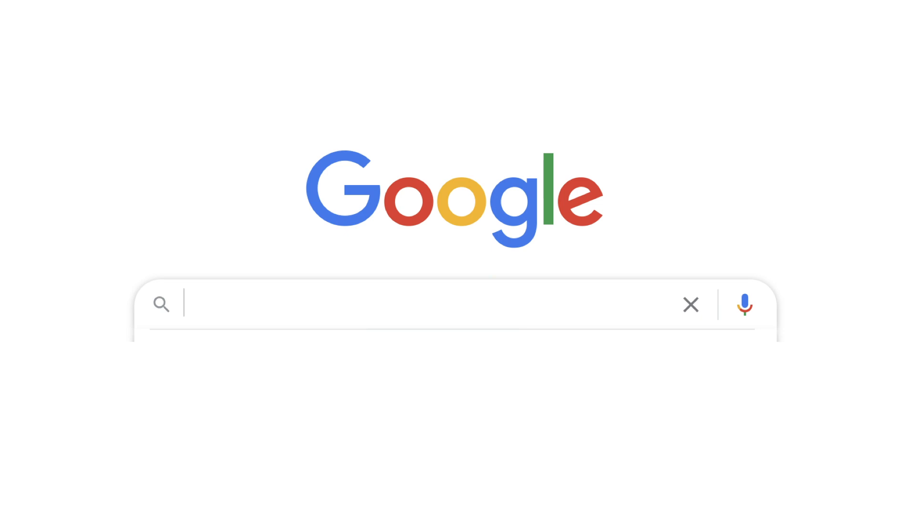
type("android")
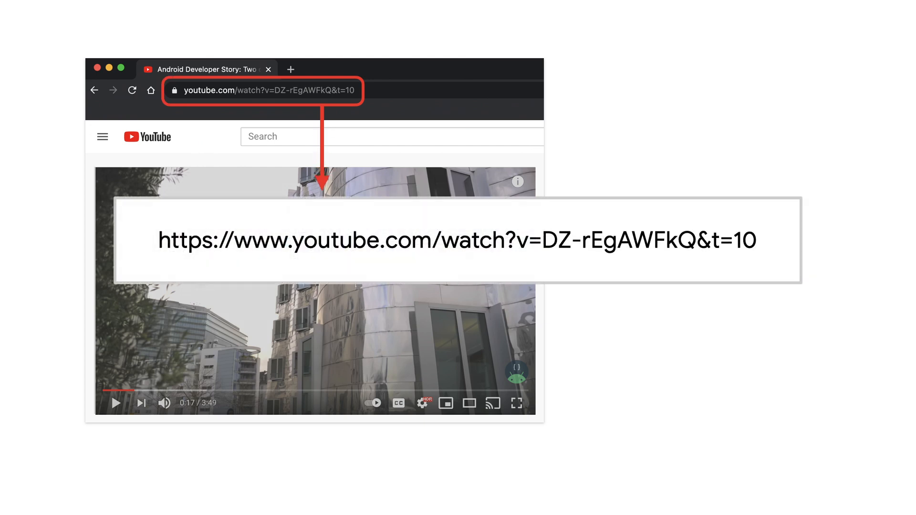
double_click(616, 240)
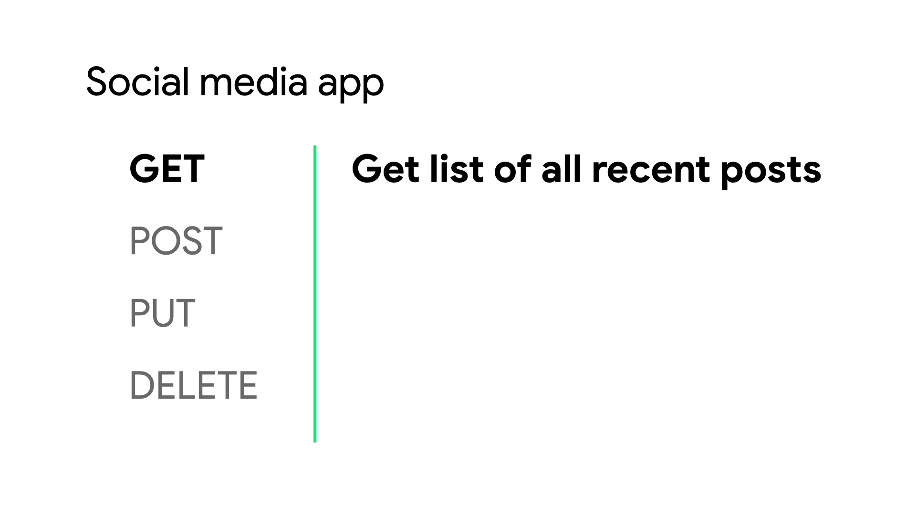
left_click(177, 241)
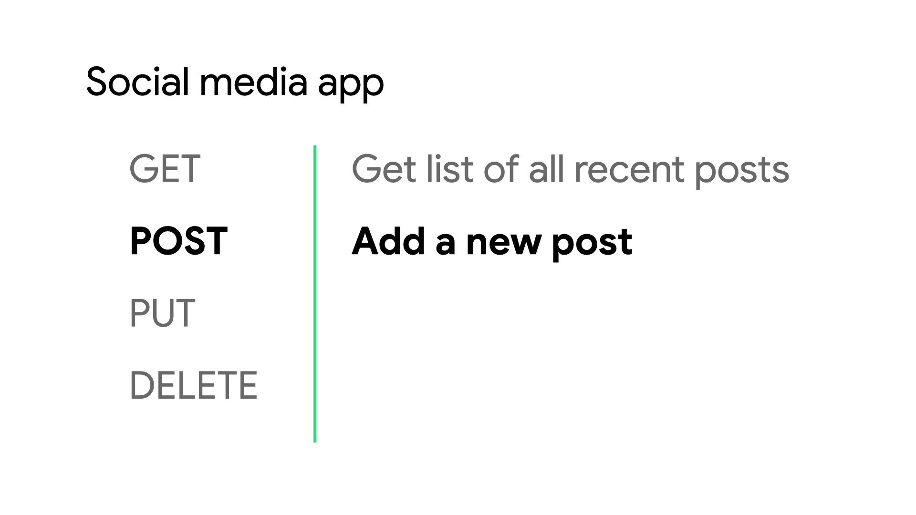
left_click(163, 313)
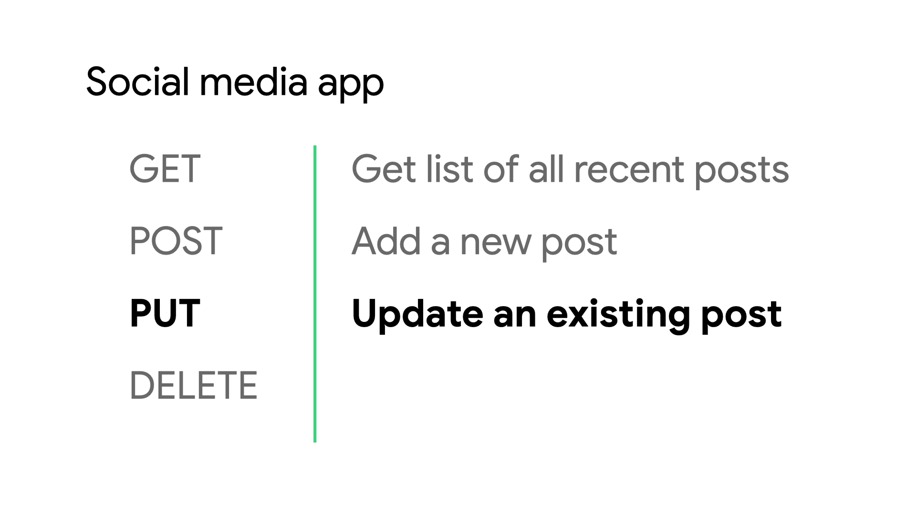
left_click(195, 386)
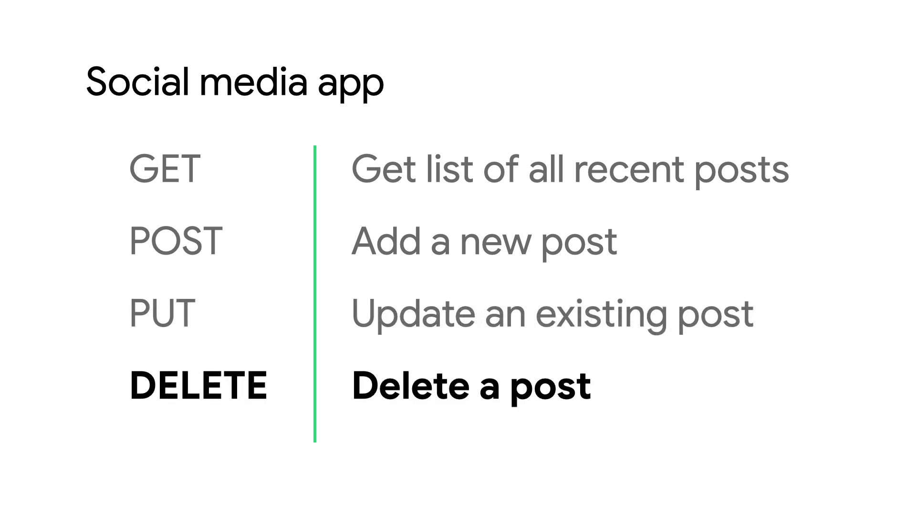